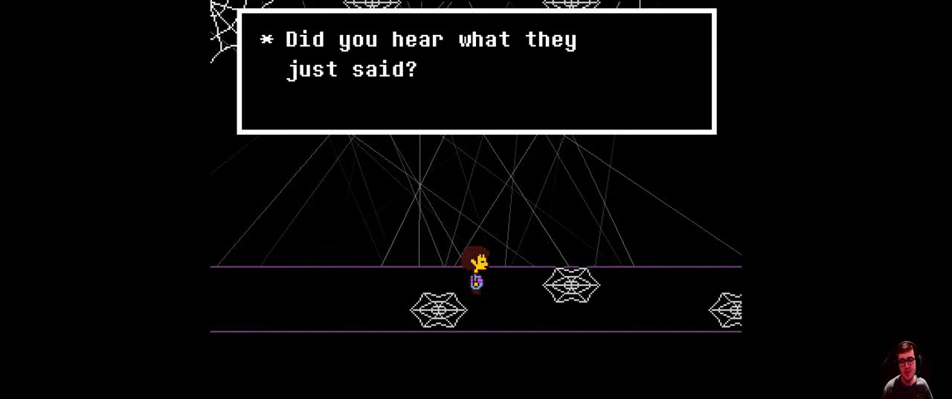
pyautogui.press('z')
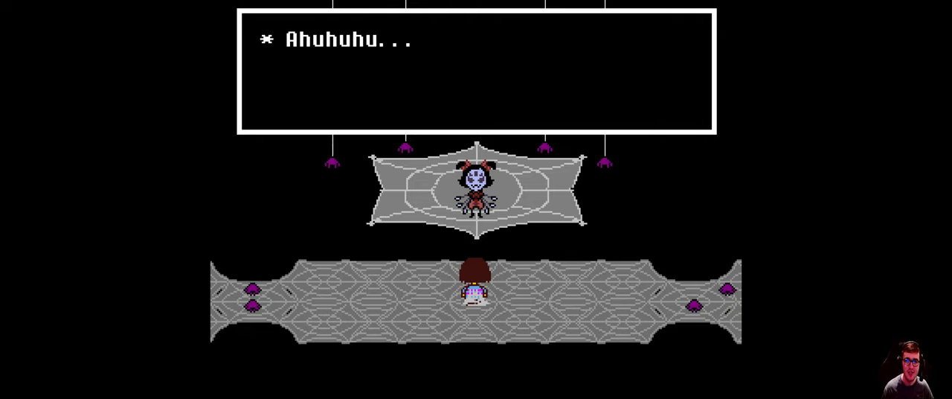
pyautogui.press('z')
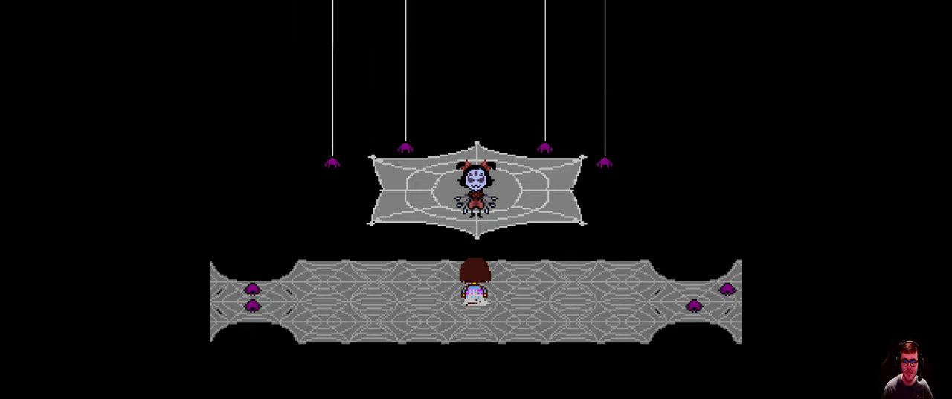